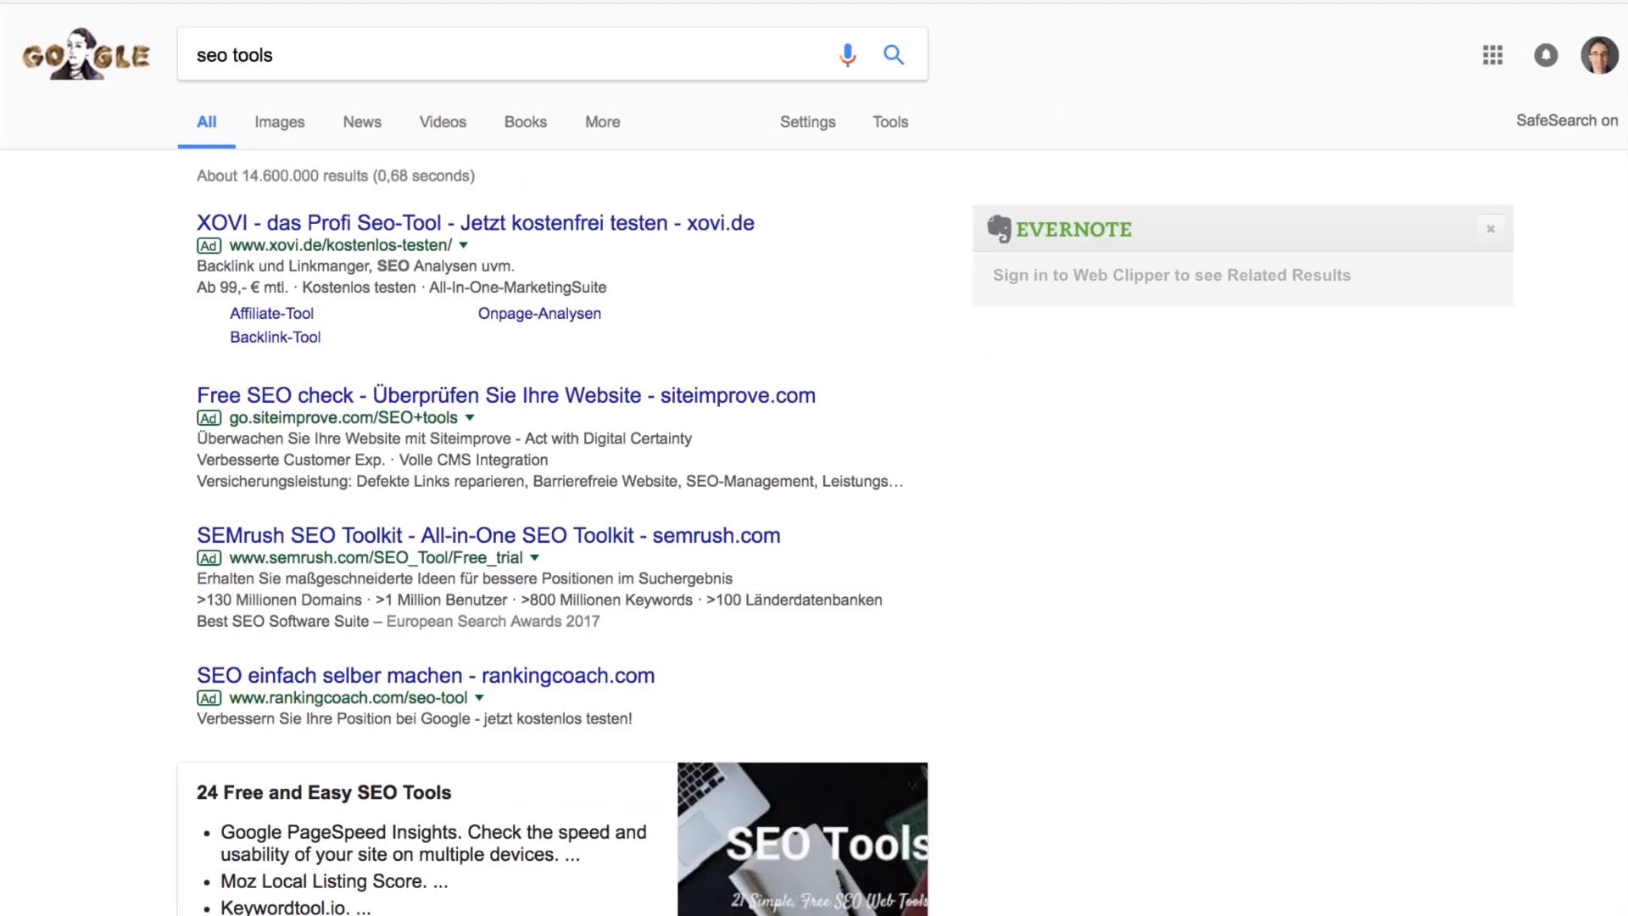
Step: Review the LSIGraph results for 'seo tools' and regenerate the related keyword list
scroll(down, 3)
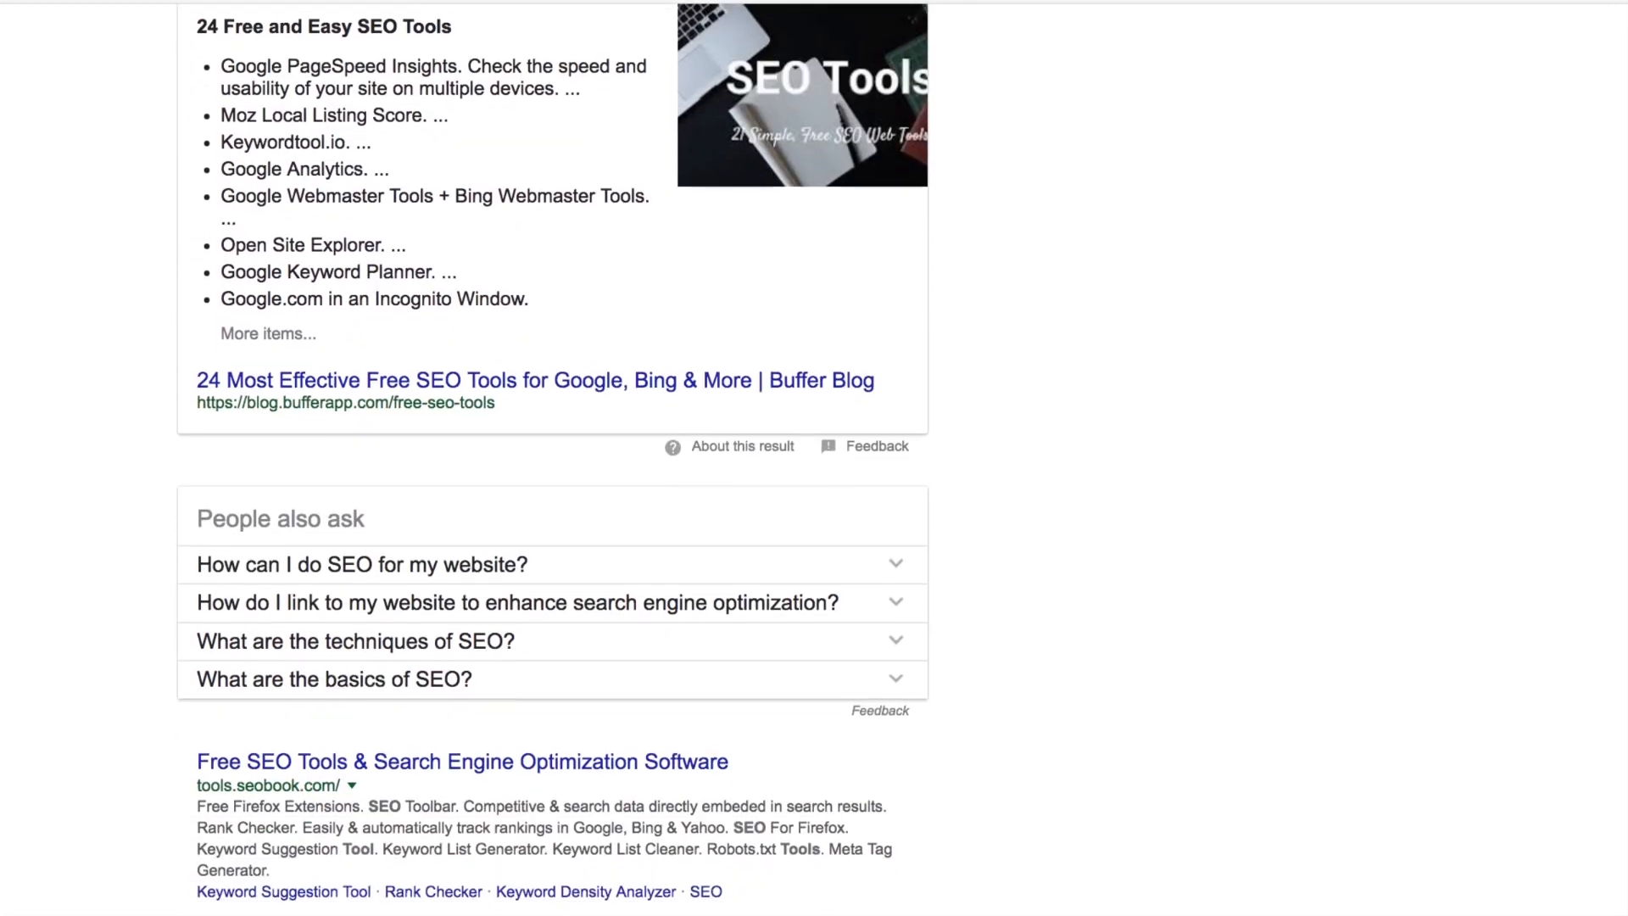
scroll(down, 3)
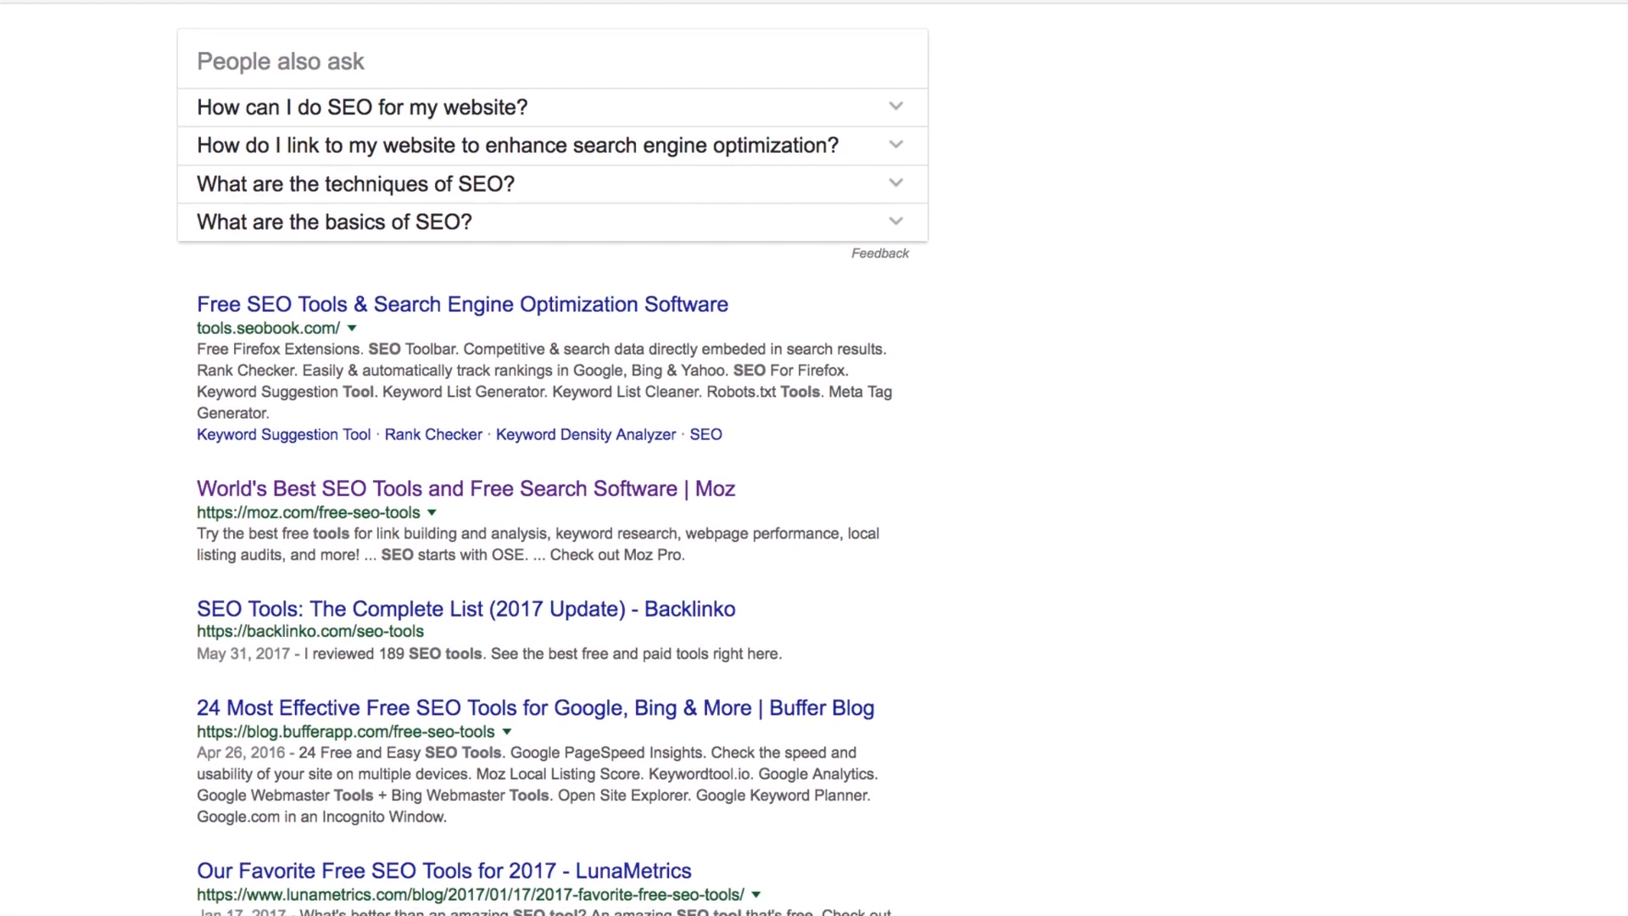
scroll(down, 3)
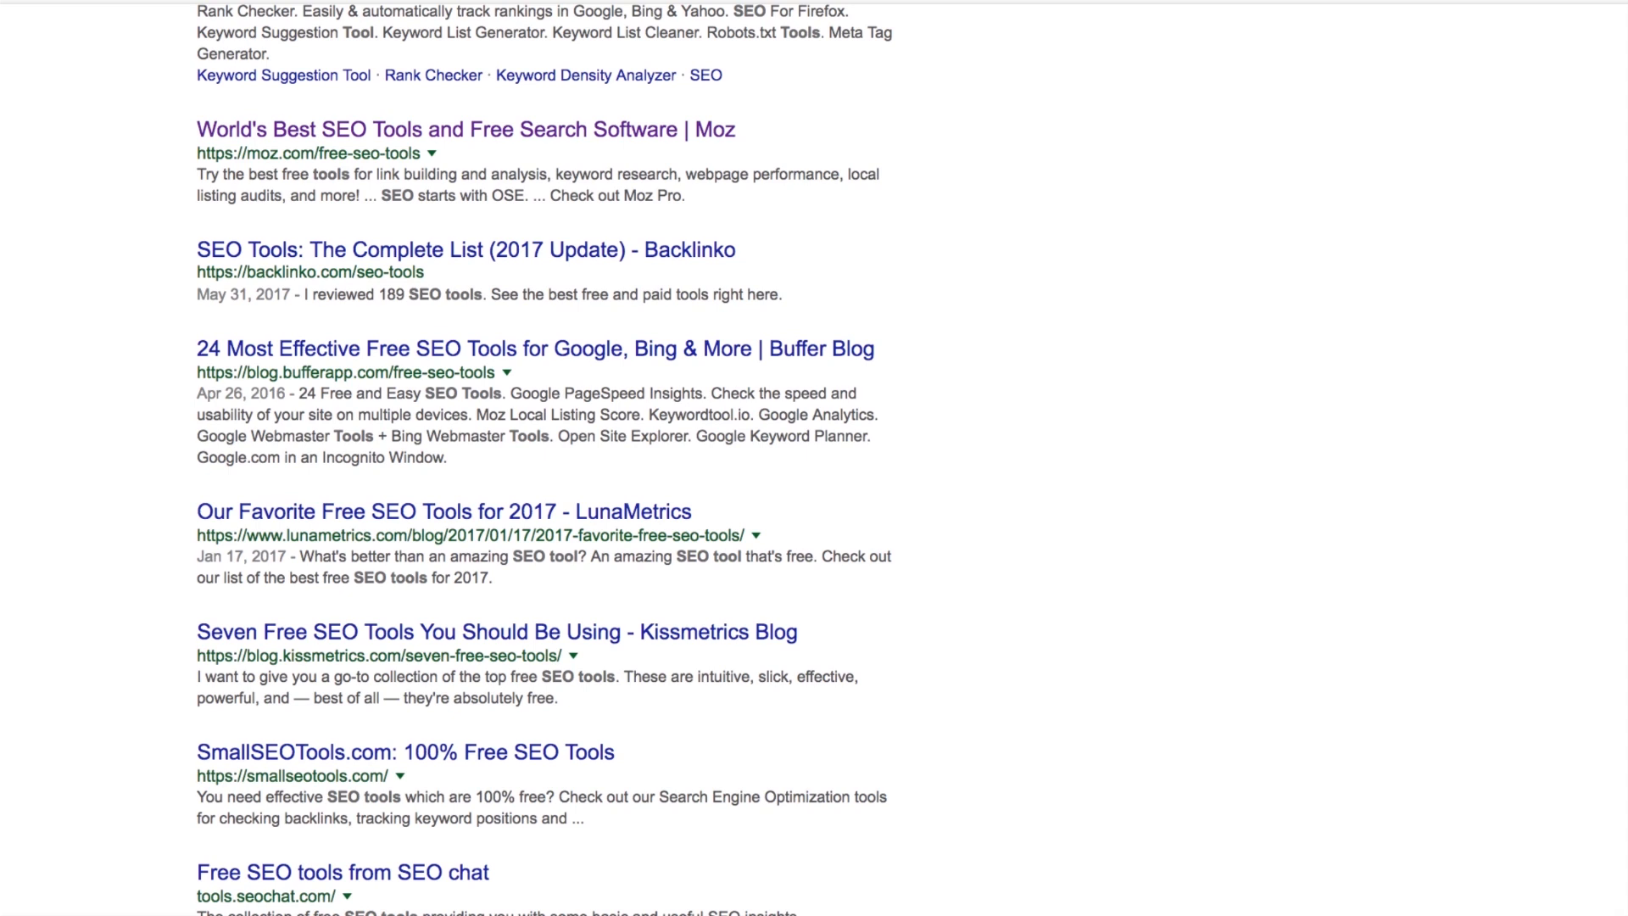
scroll(up, 3)
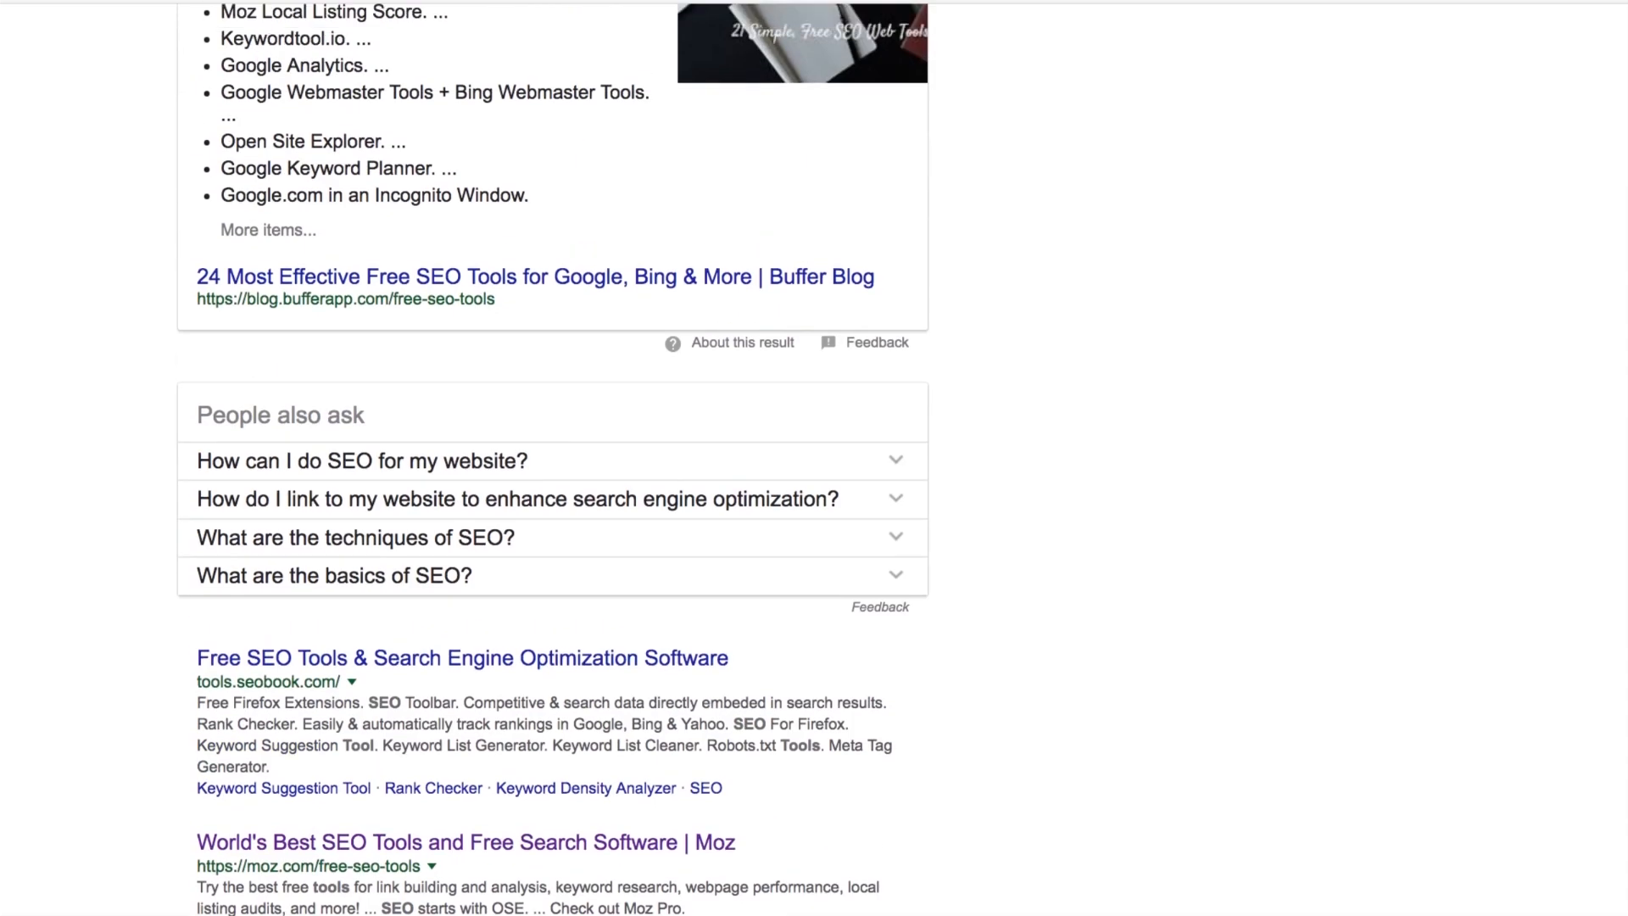
scroll(up, 3)
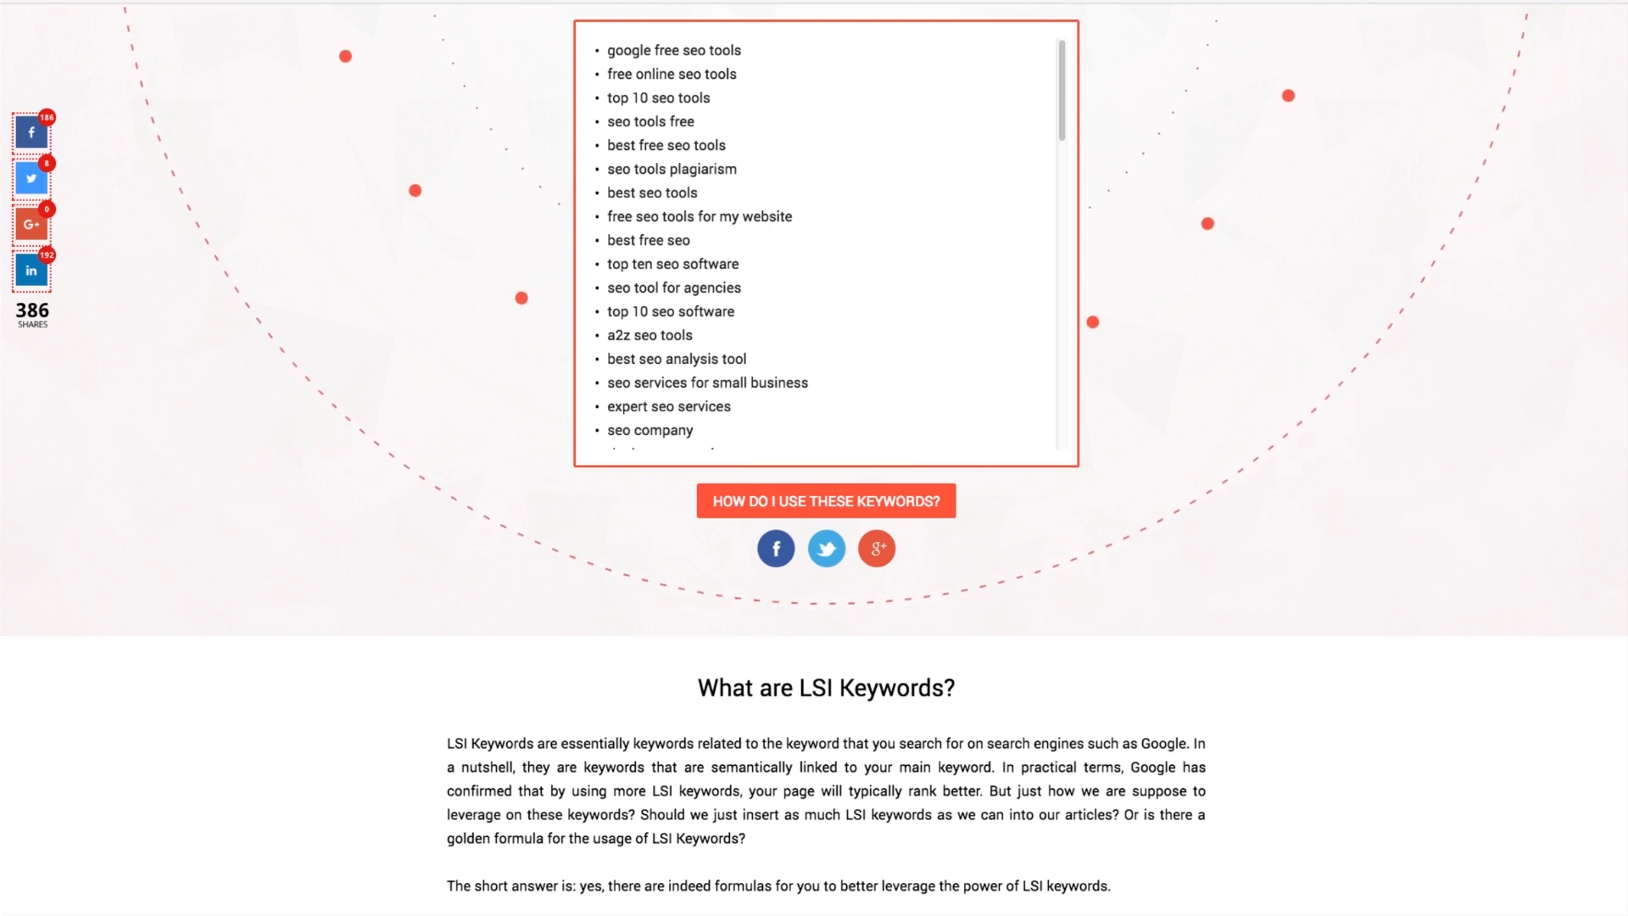
scroll(up, 3)
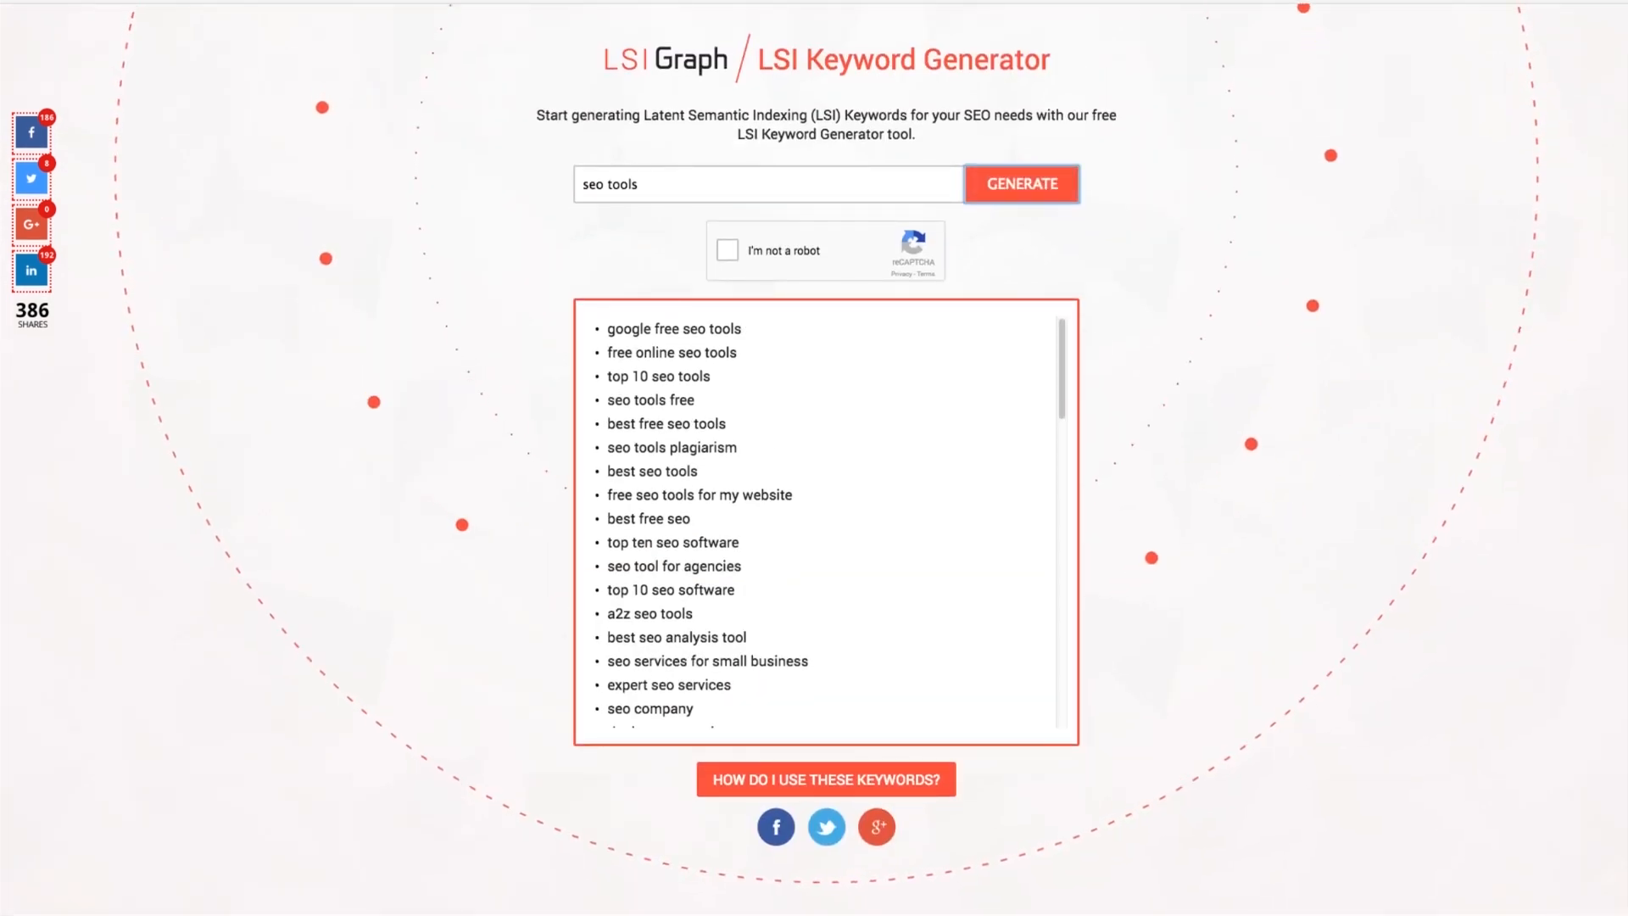
click(1021, 184)
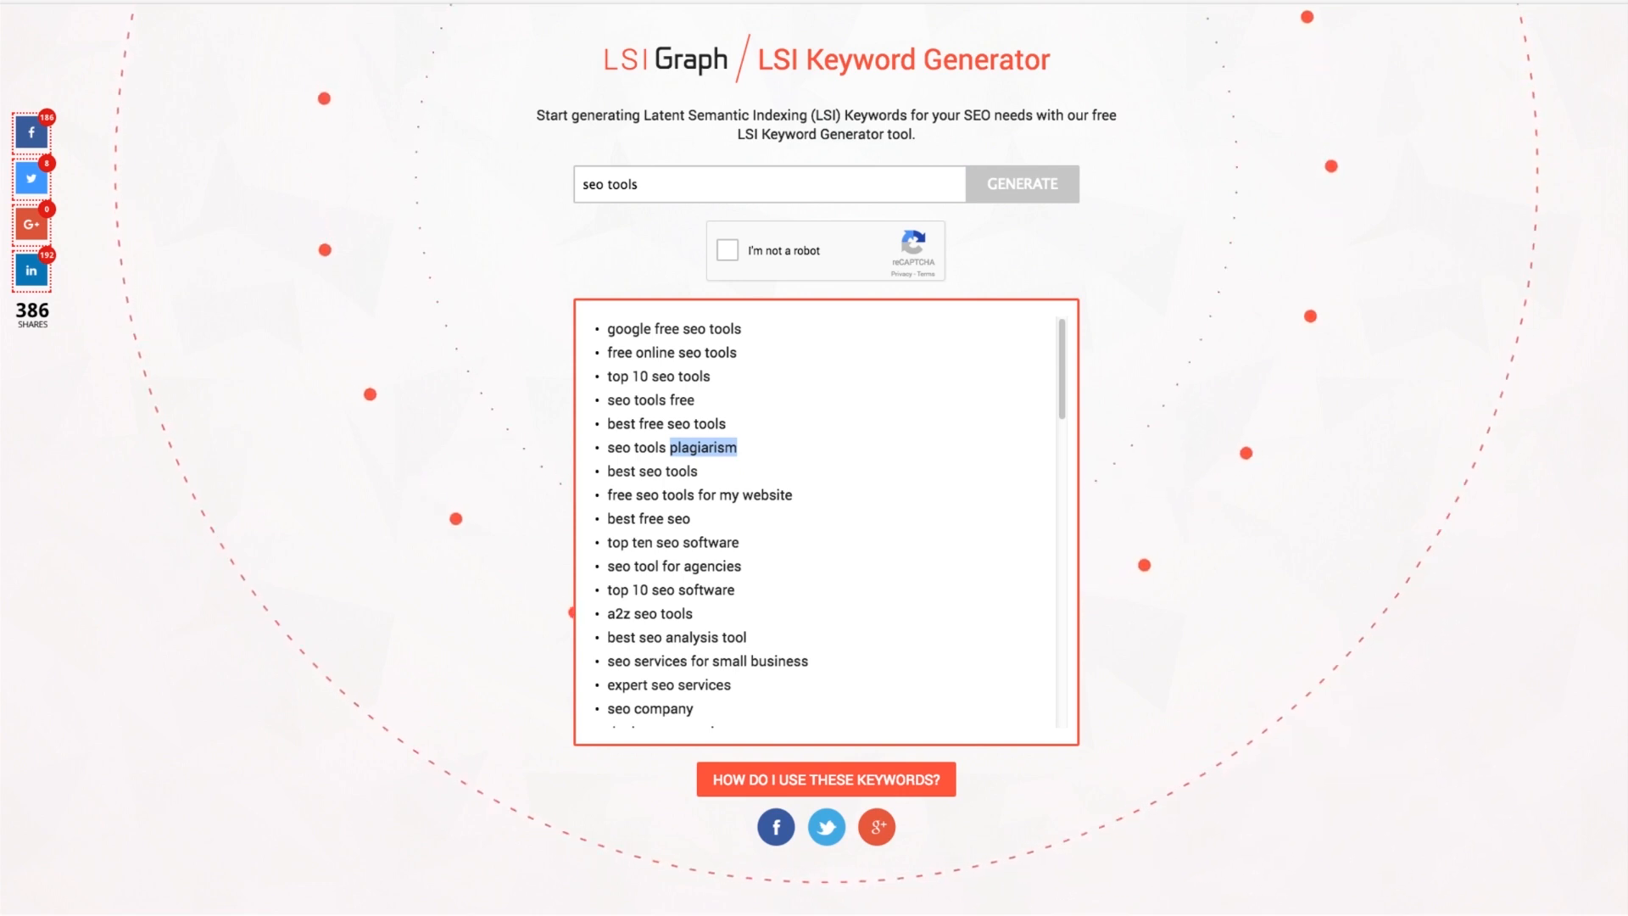
scroll(down, 3)
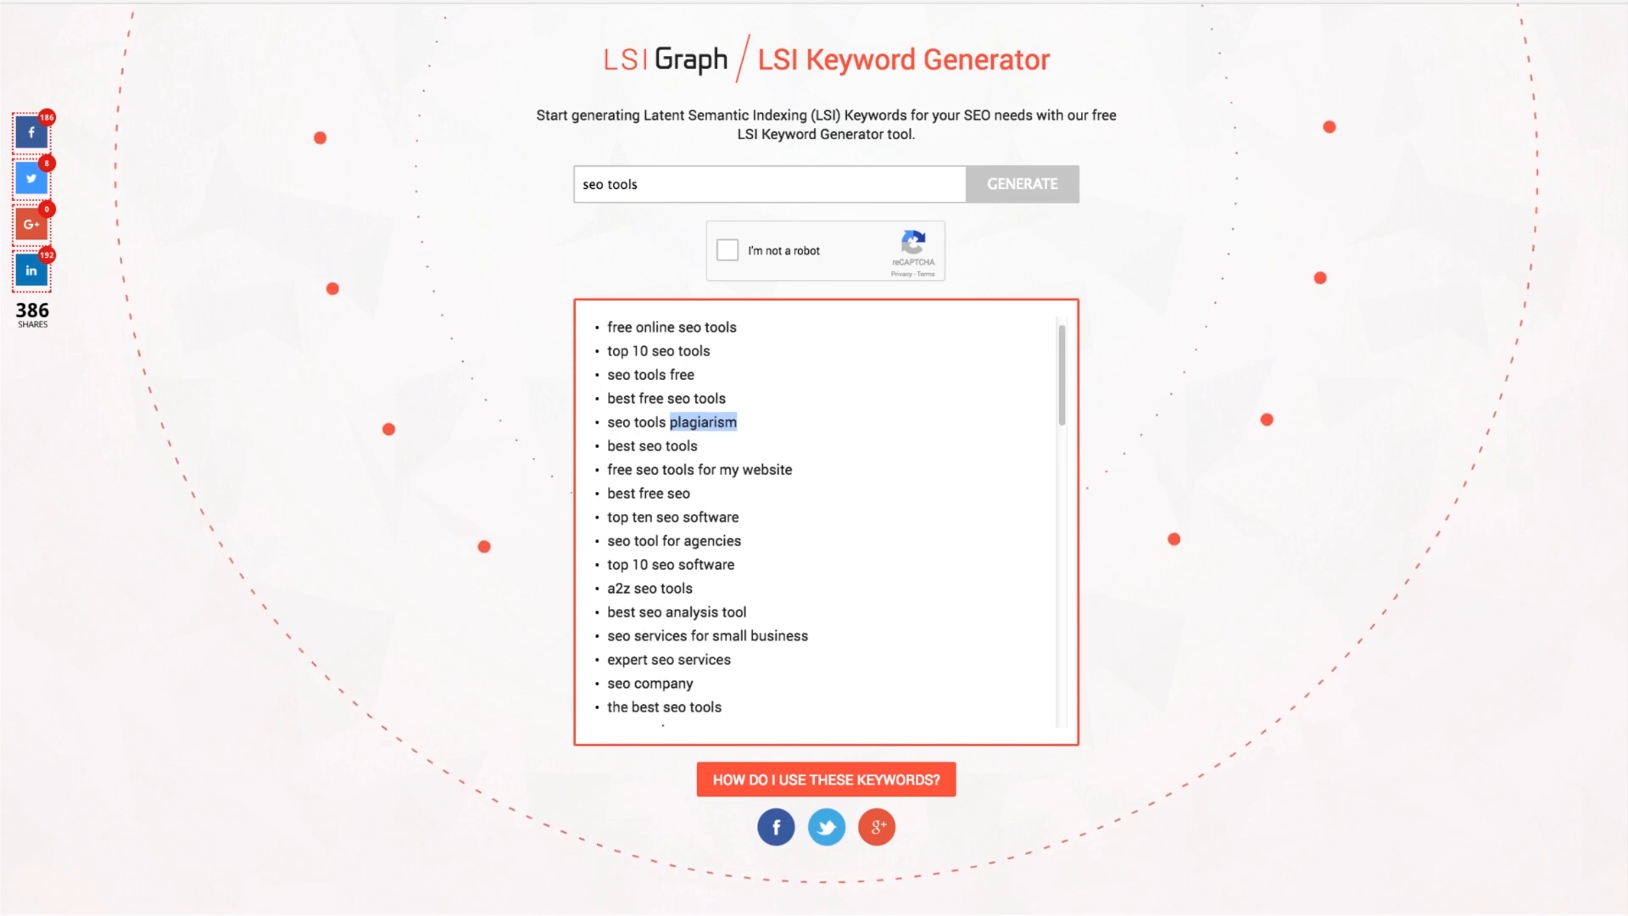
scroll(down, 3)
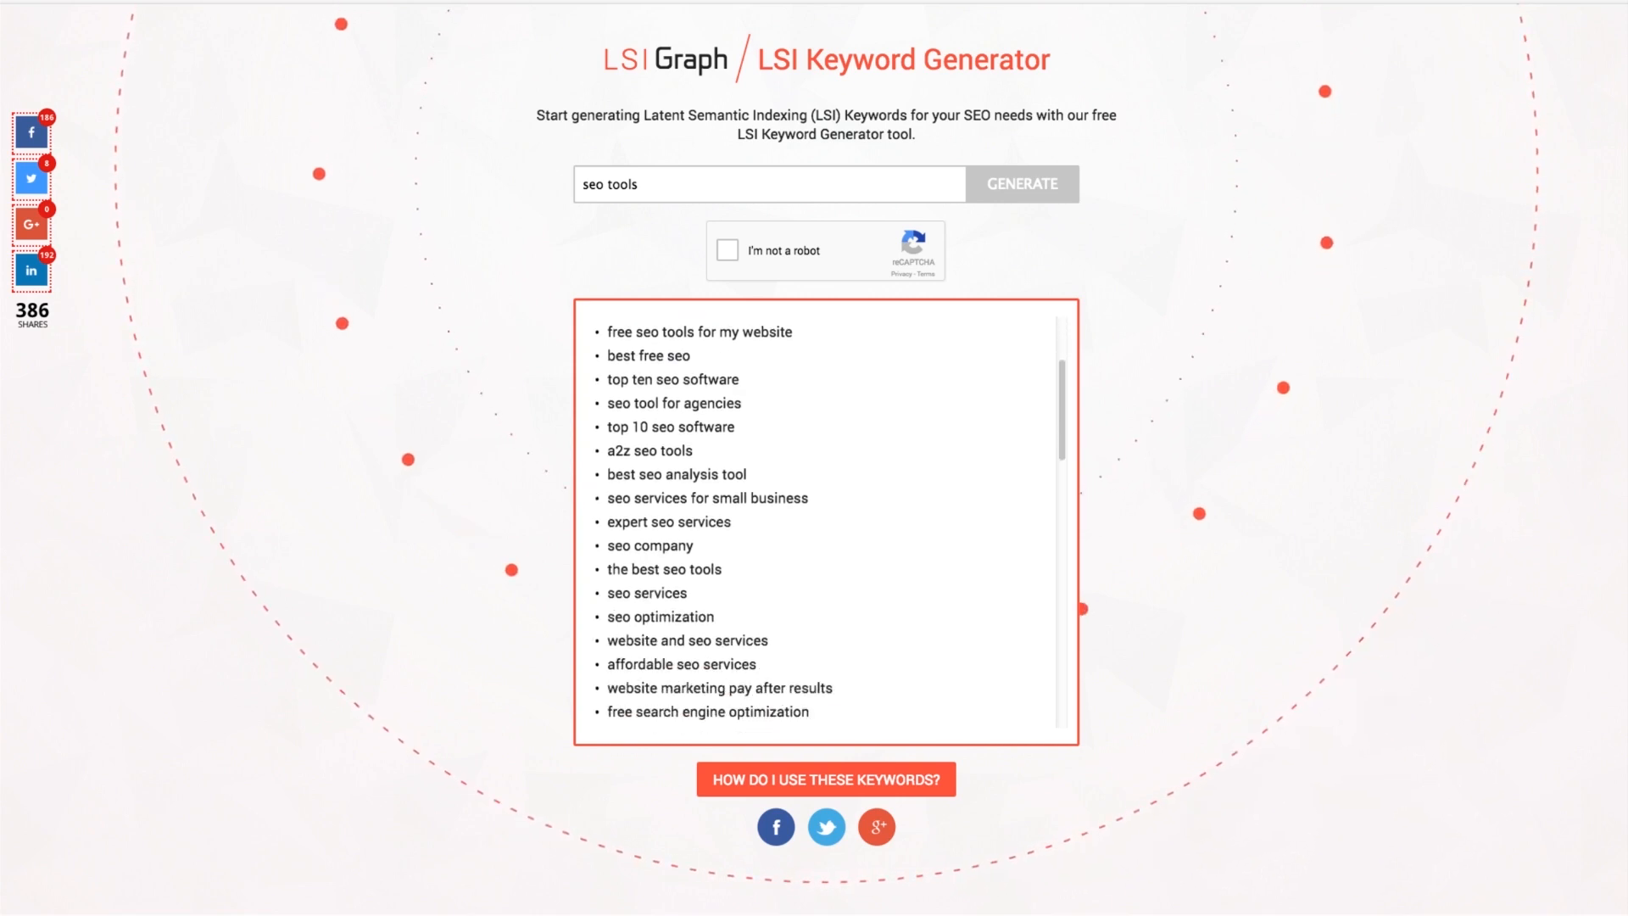
scroll(down, 3)
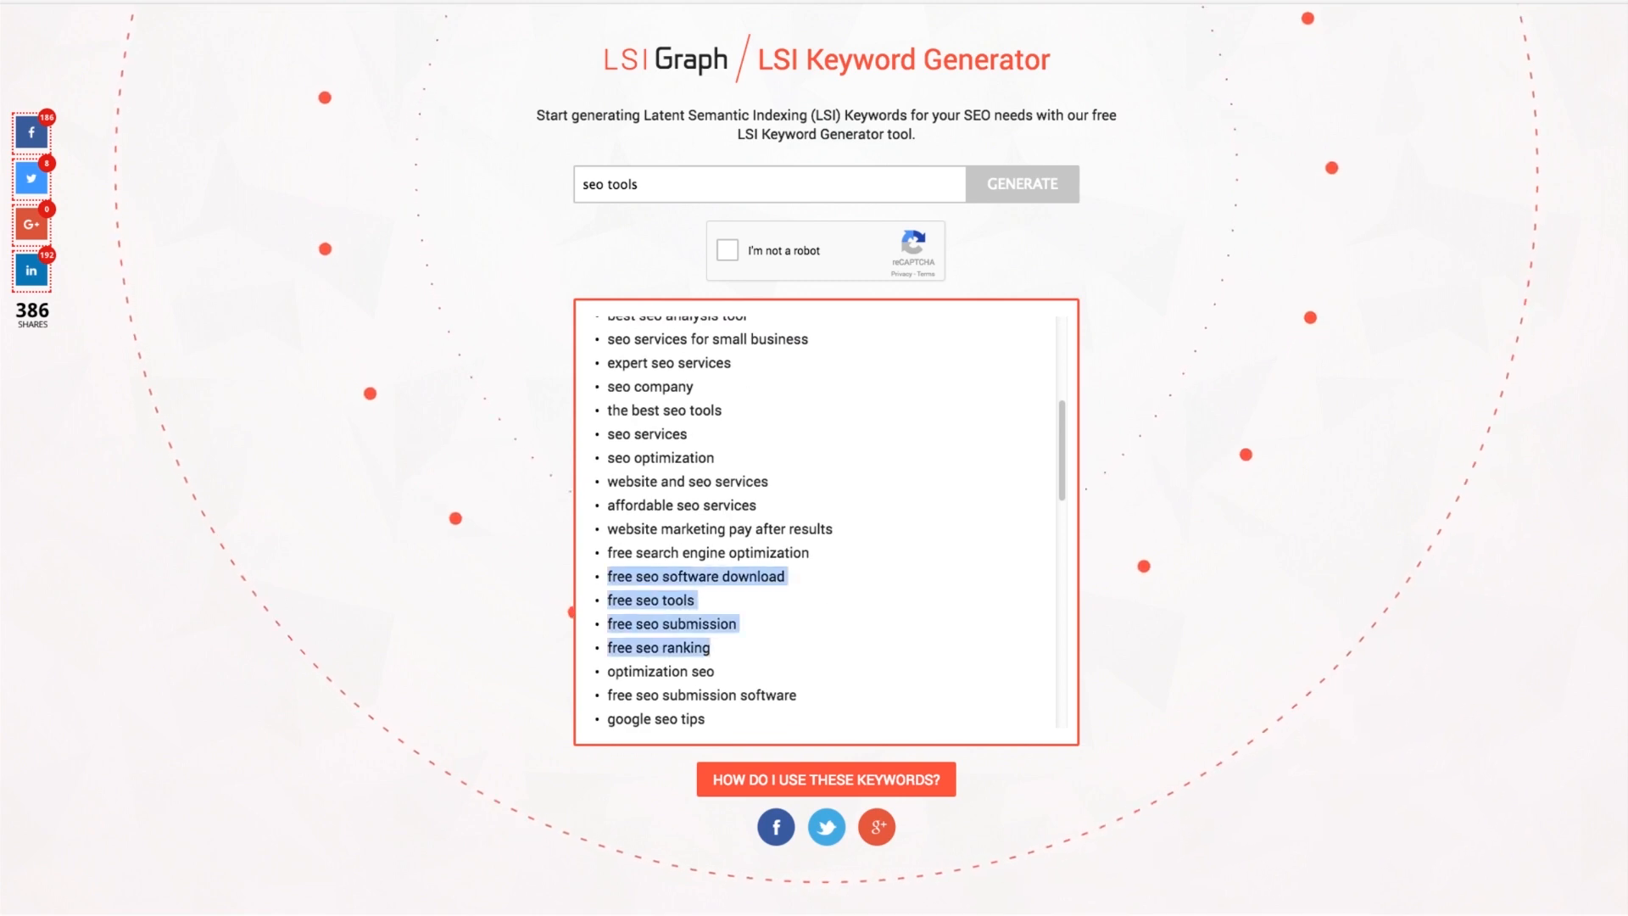
scroll(down, 3)
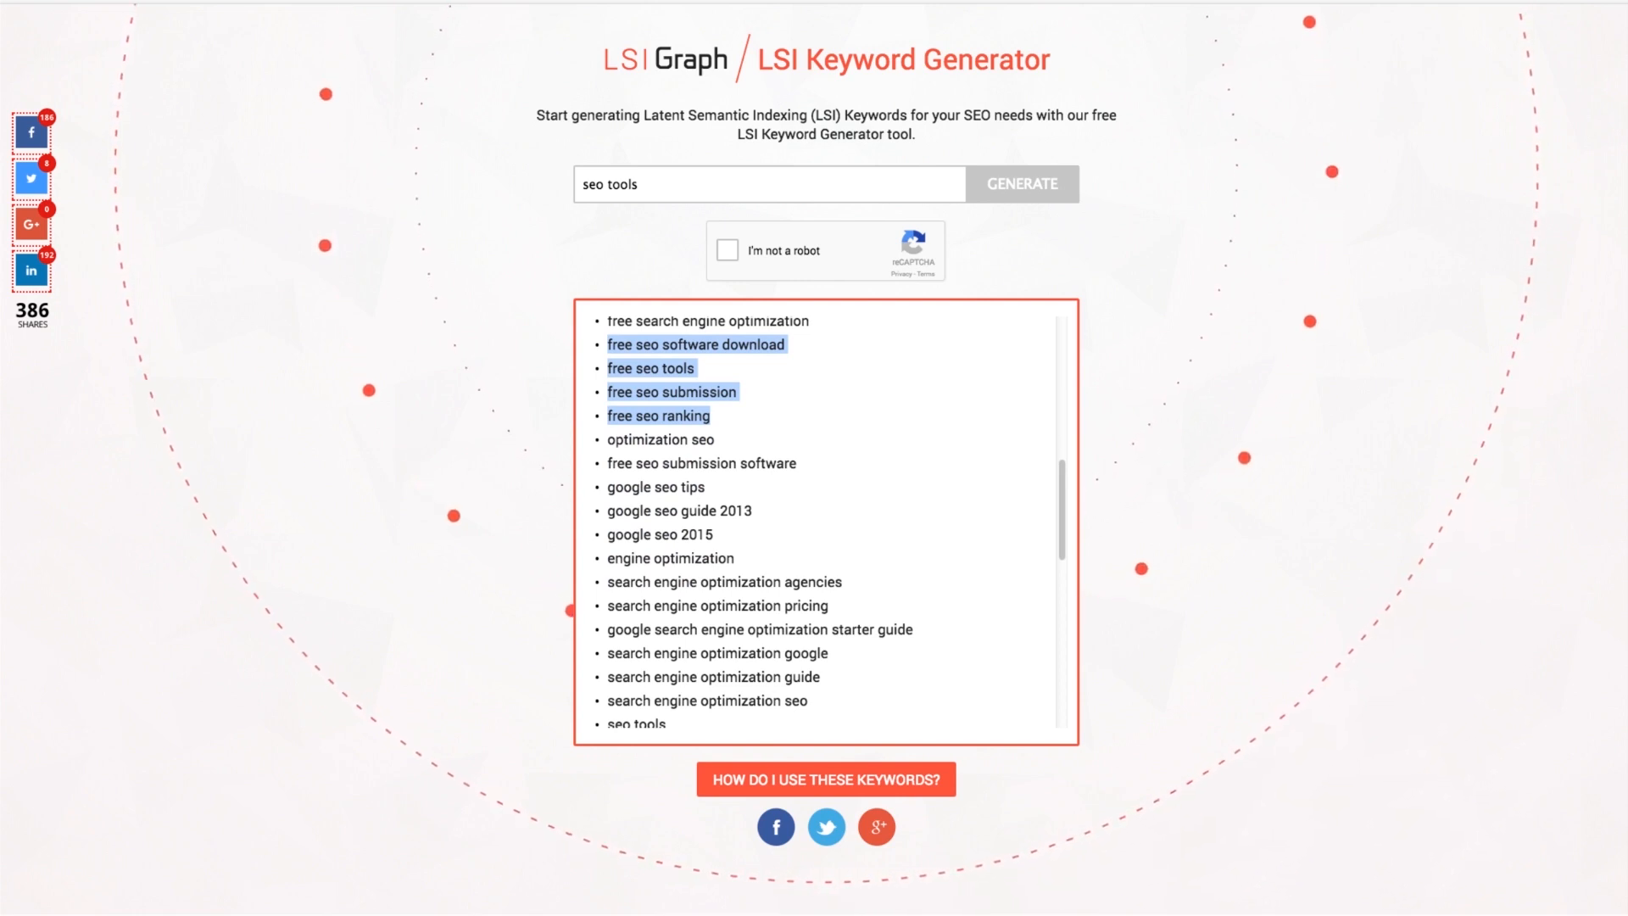
scroll(down, 3)
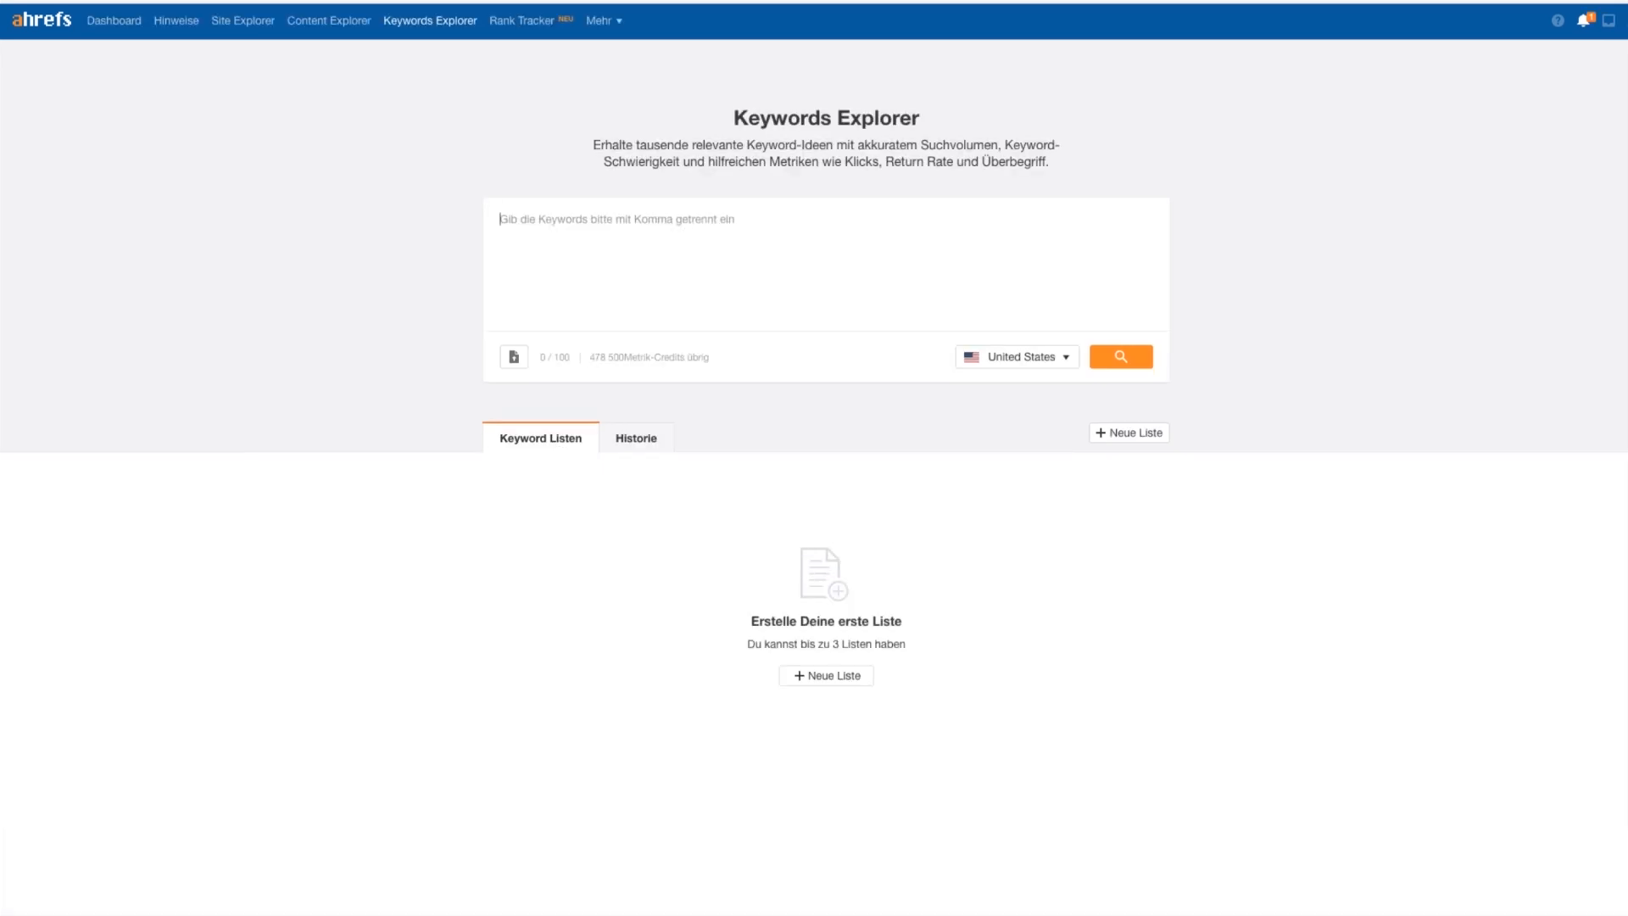
Step: Search Ahrefs Keywords Explorer for 'seo tools' keyword ideas
text(seo tools)
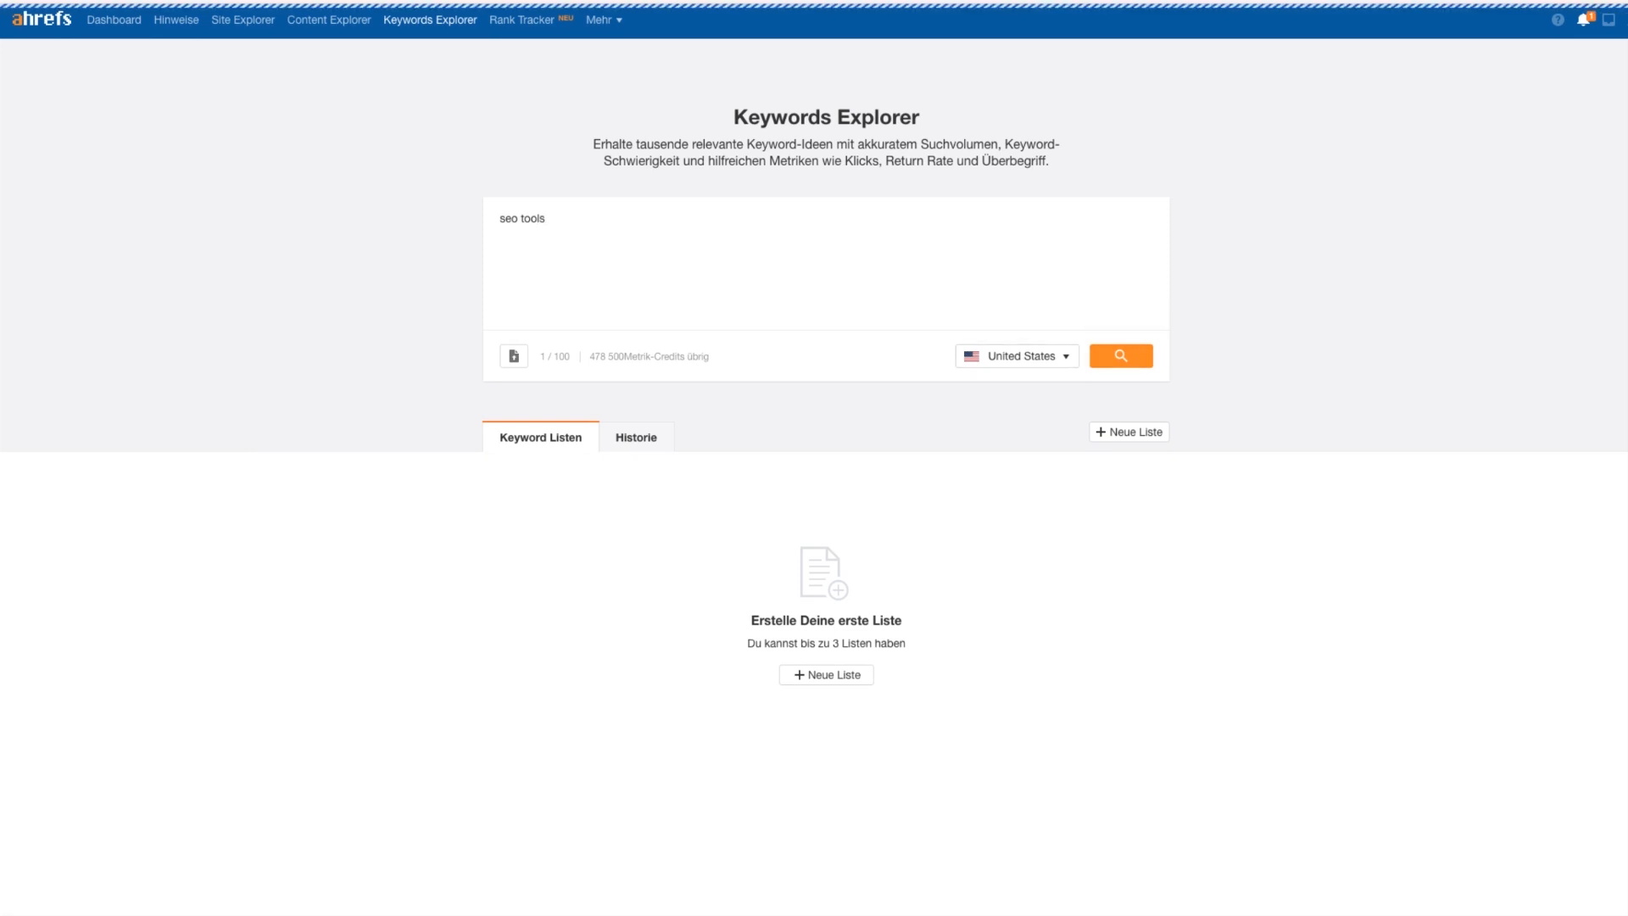
click(1121, 355)
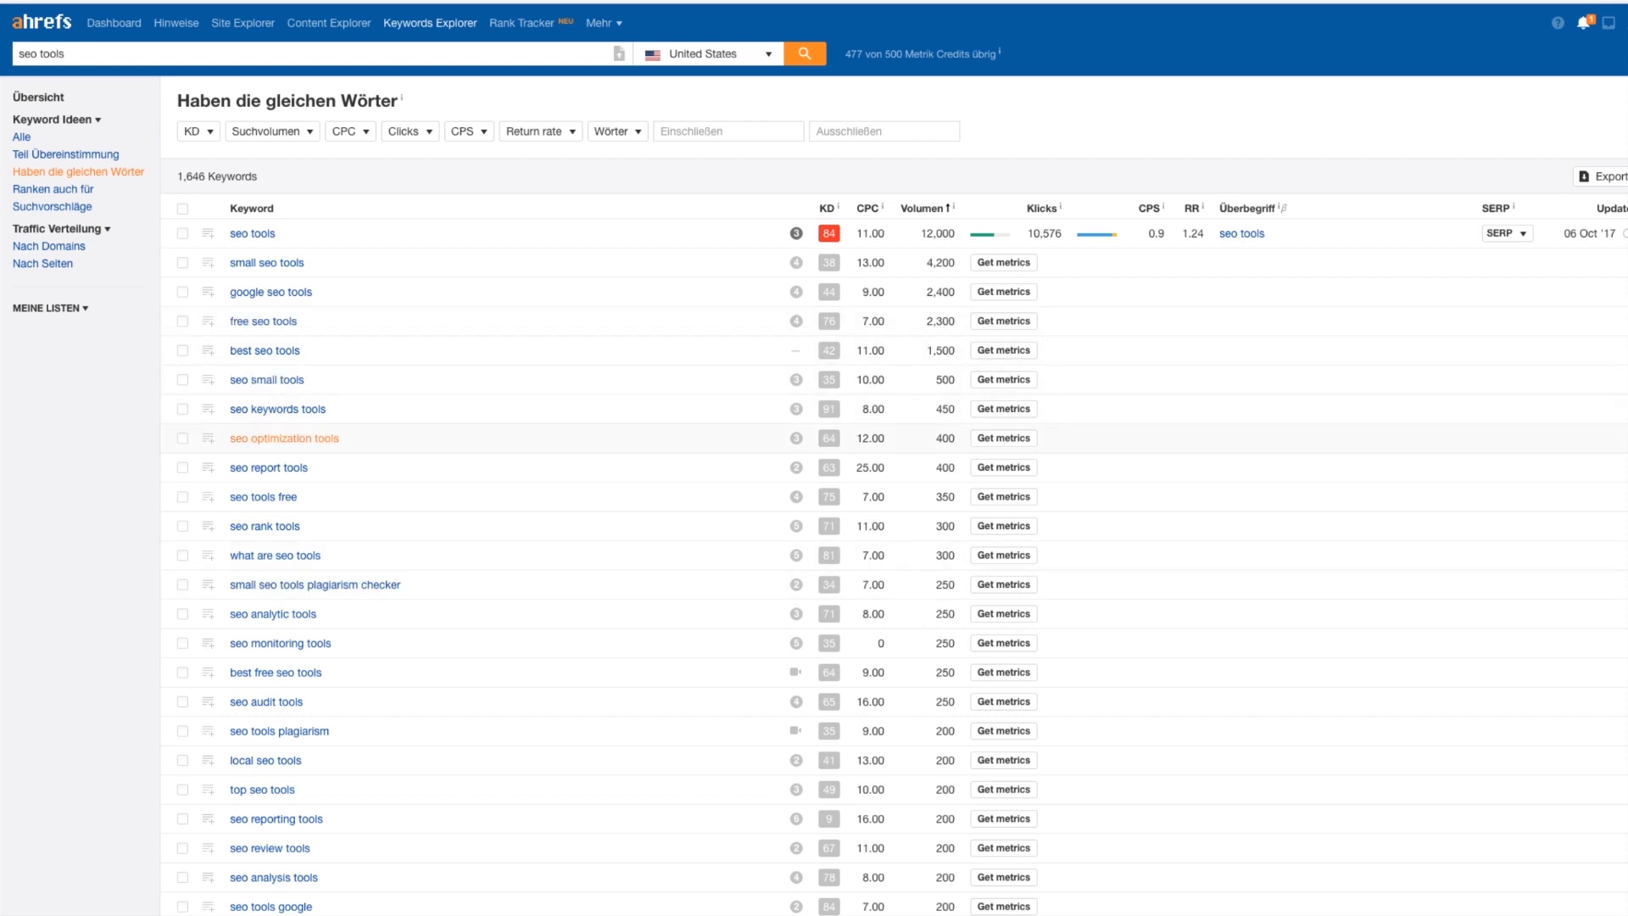
mouse_move(268, 379)
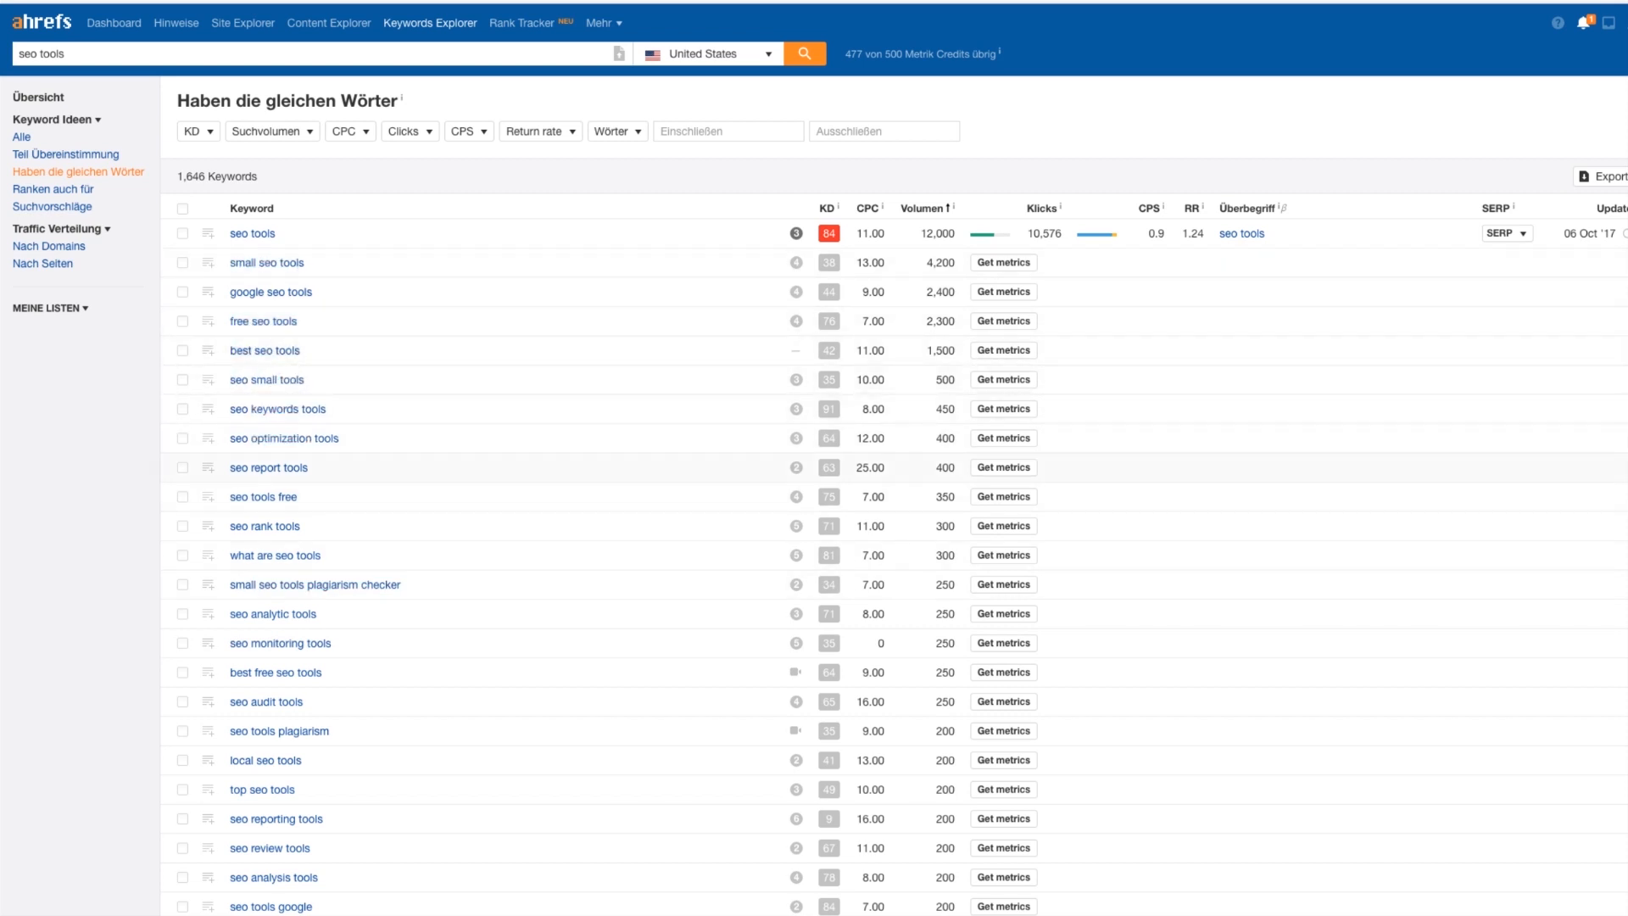
scroll(down, 3)
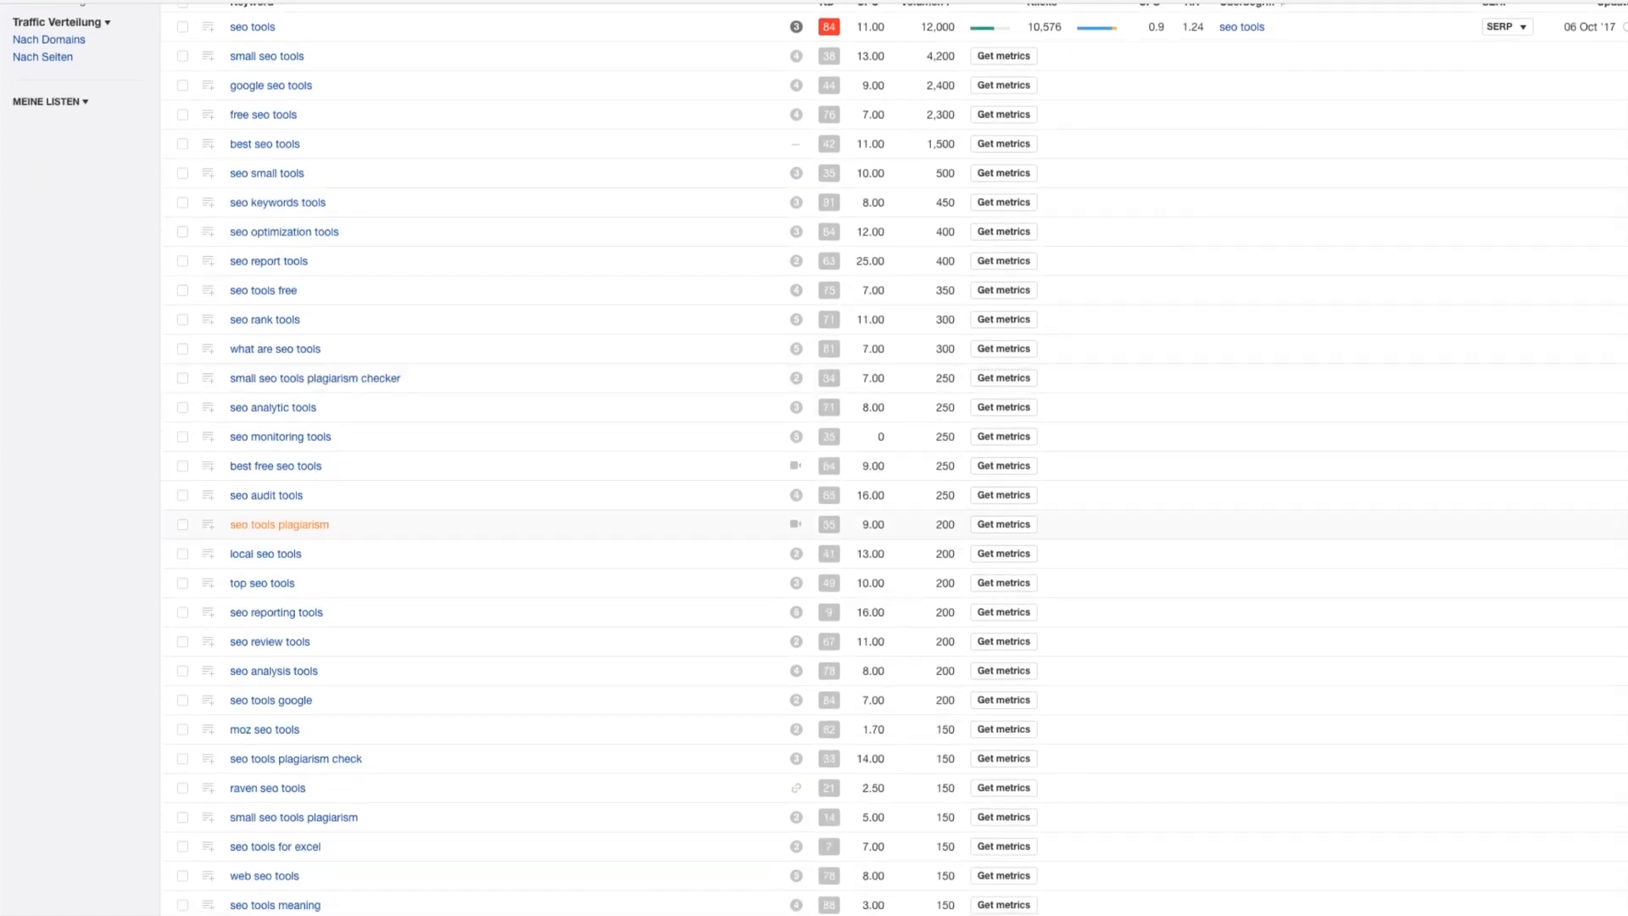
scroll(down, 3)
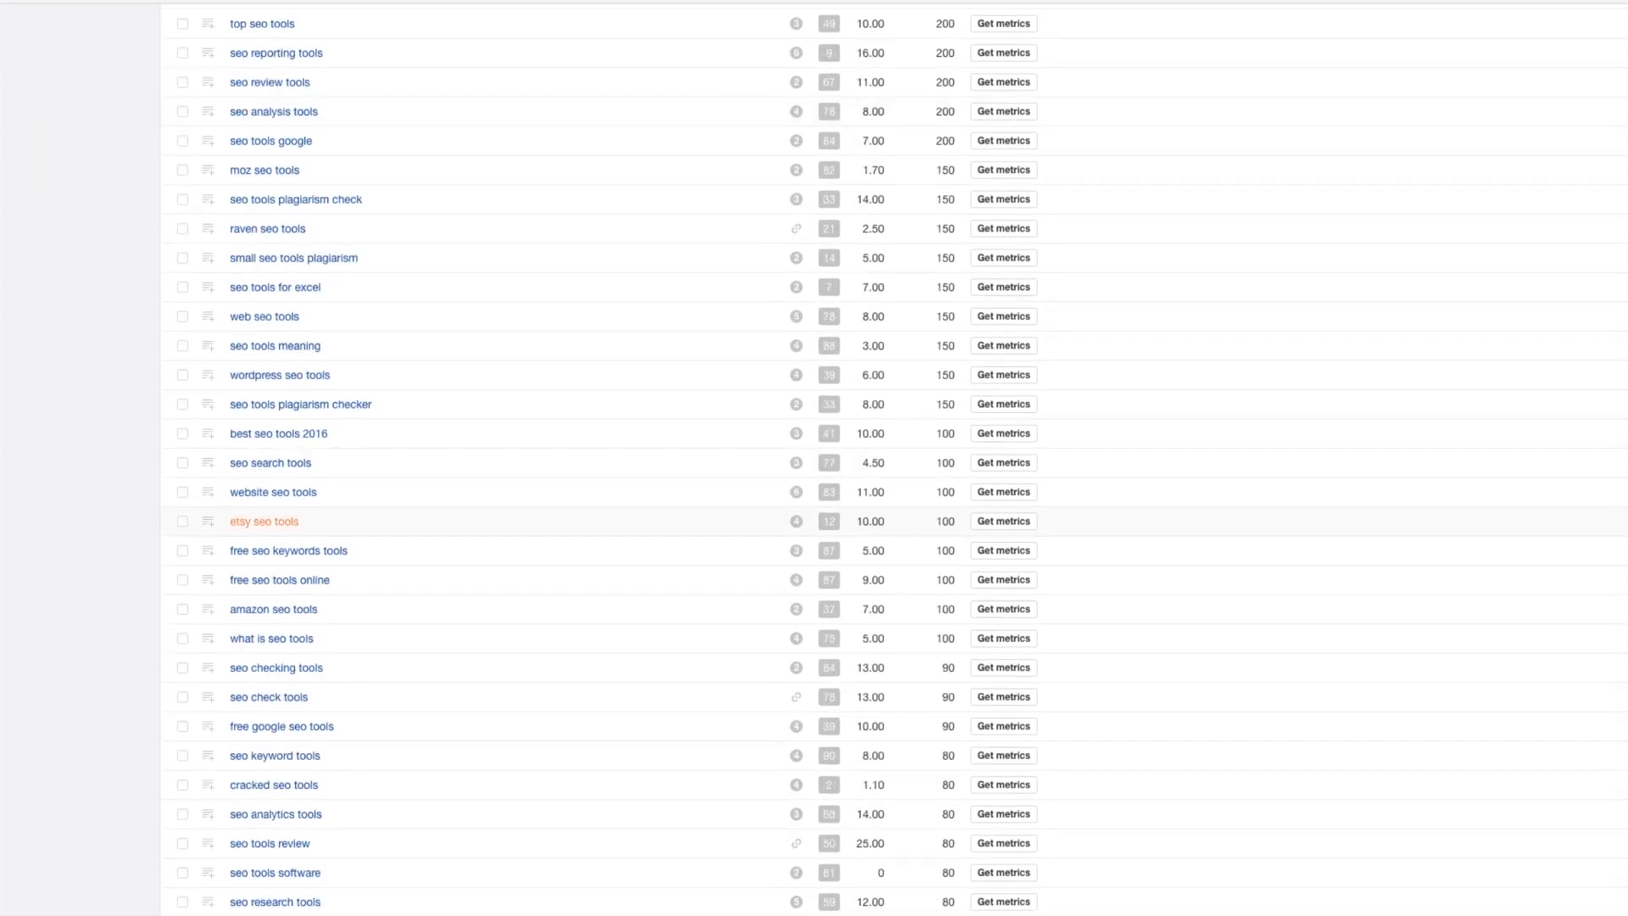